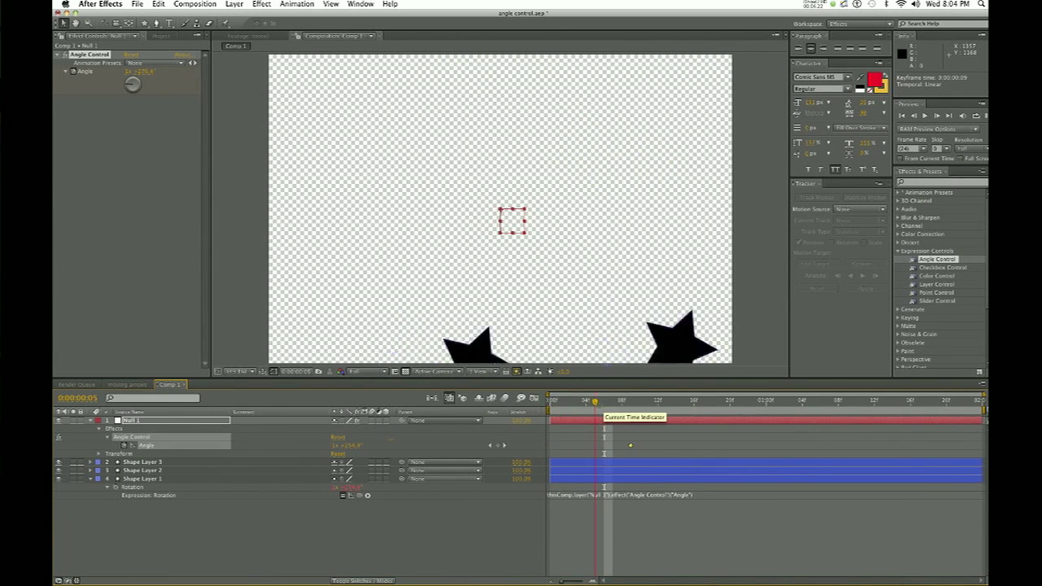
Scrub to three successively later frames to confirm the three stars orbit the null together.
{"action": "left_click", "coordinate": [567, 400]}
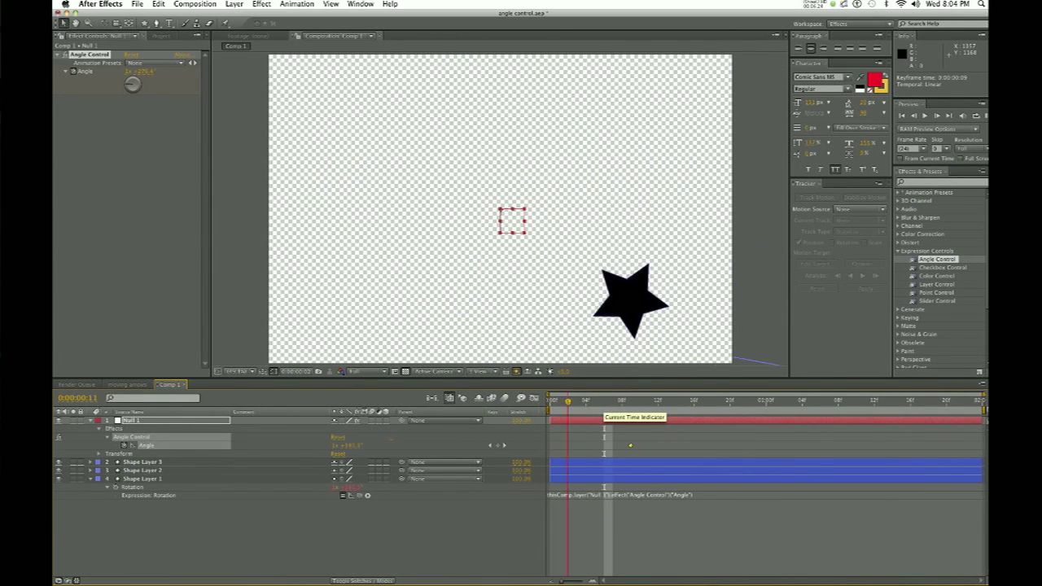
{"action": "left_click", "coordinate": [667, 400]}
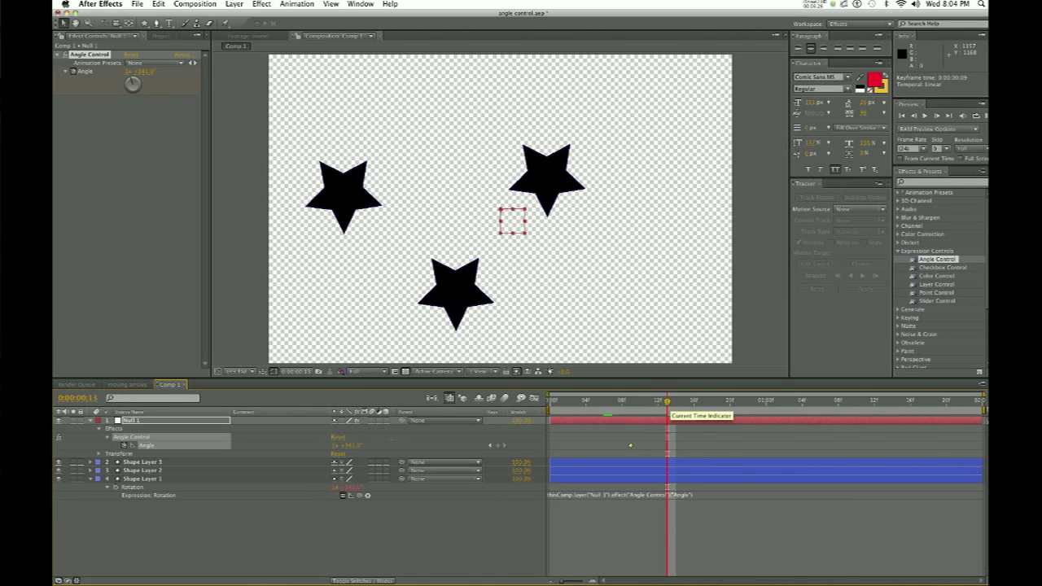
{"action": "left_click", "coordinate": [710, 399]}
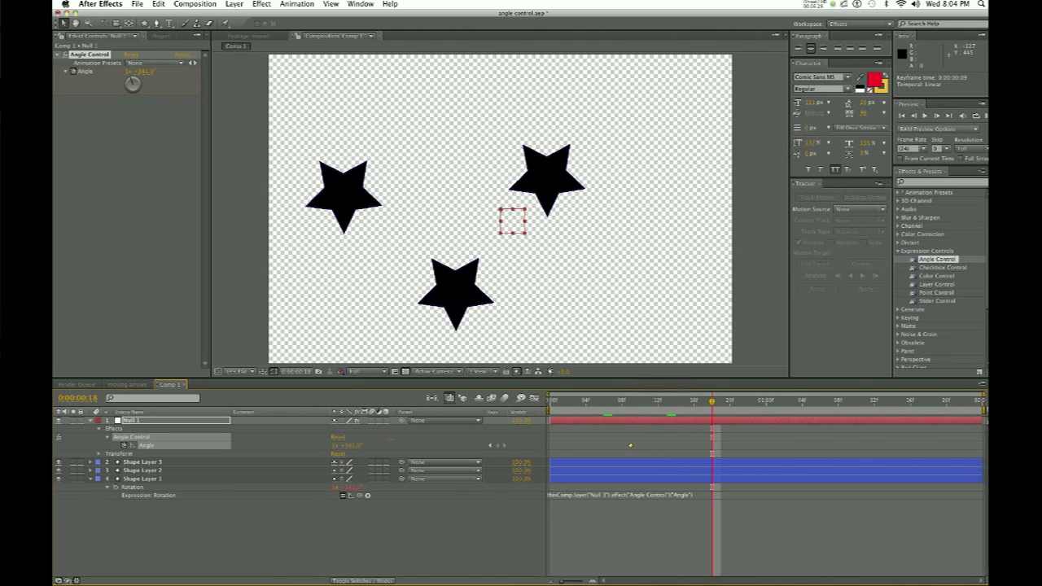